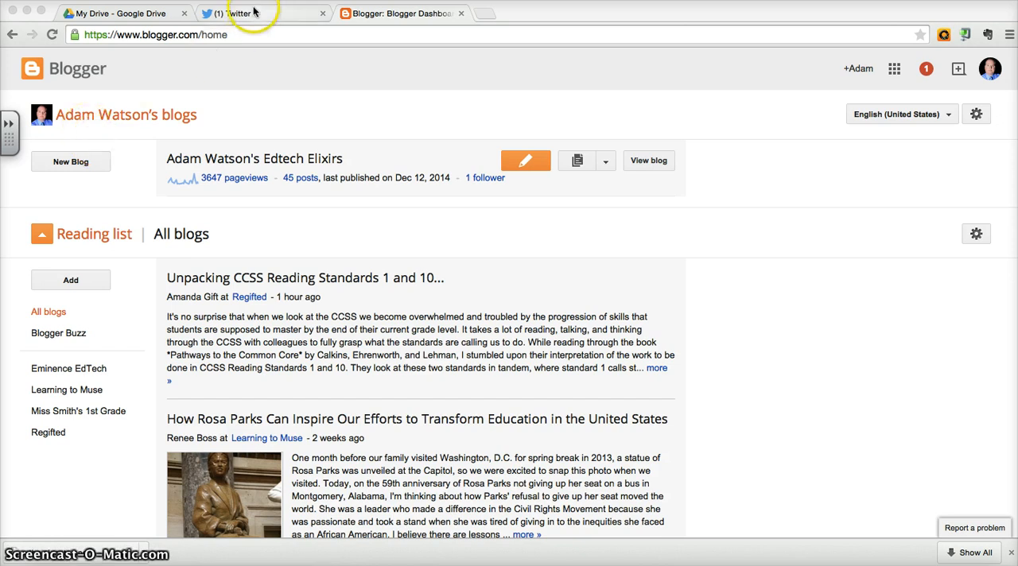
Go to Twitter Settings > Widgets, listing the 'Tweets by Adam Watson' timeline widget.
left_click(255, 14)
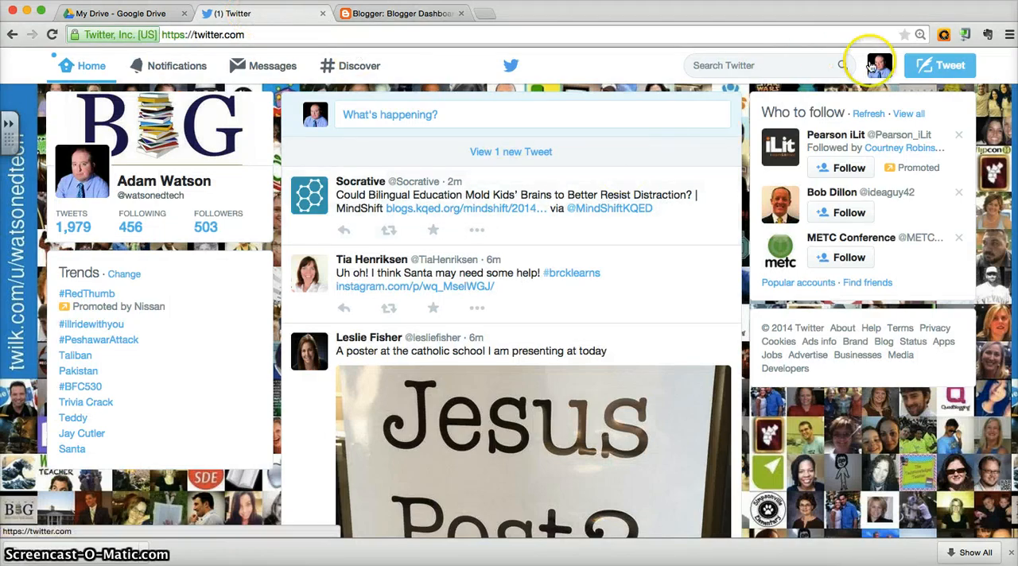
left_click(873, 66)
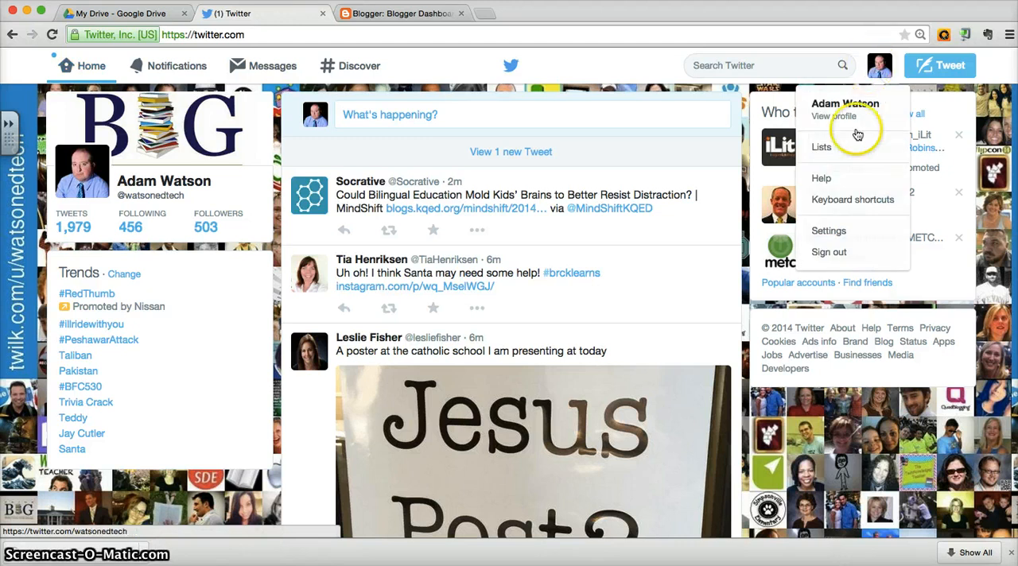
left_click(829, 231)
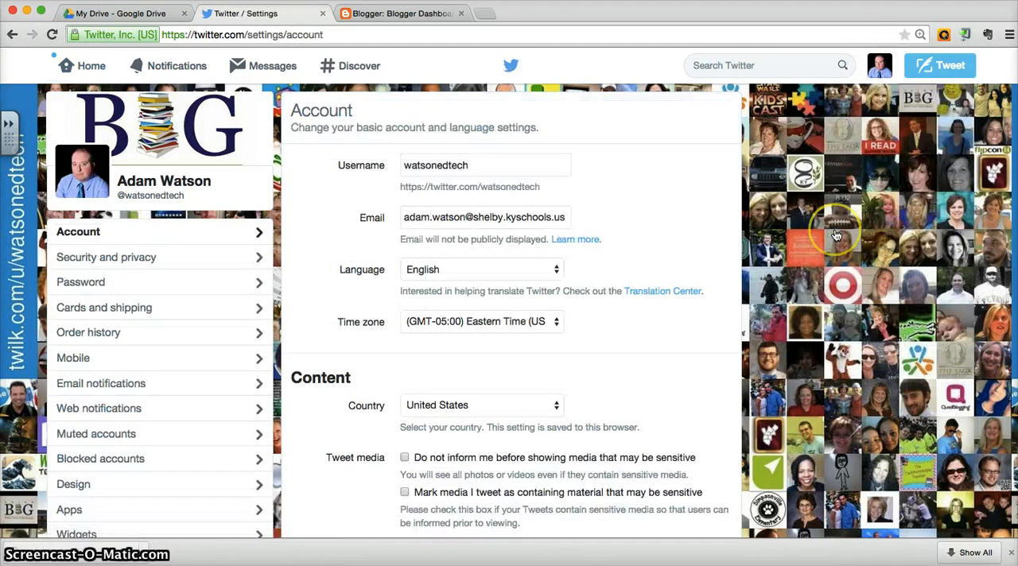
scroll("down", 3)
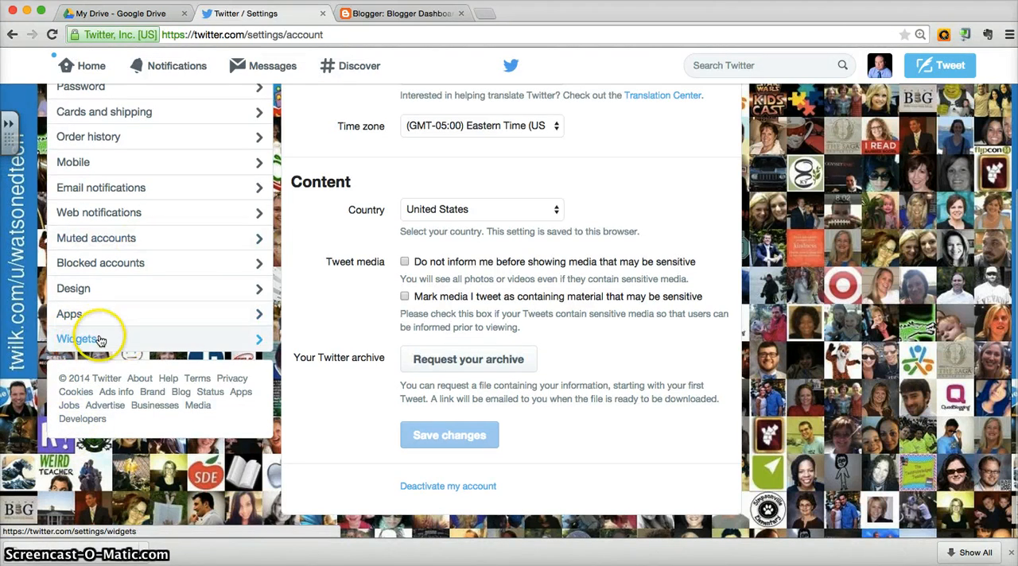
left_click(78, 339)
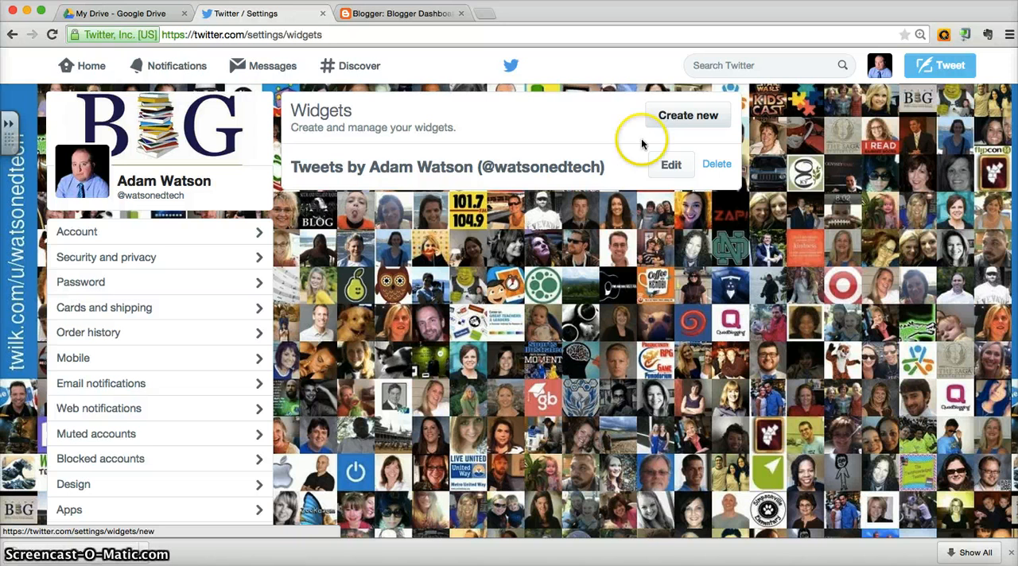
left_click(688, 115)
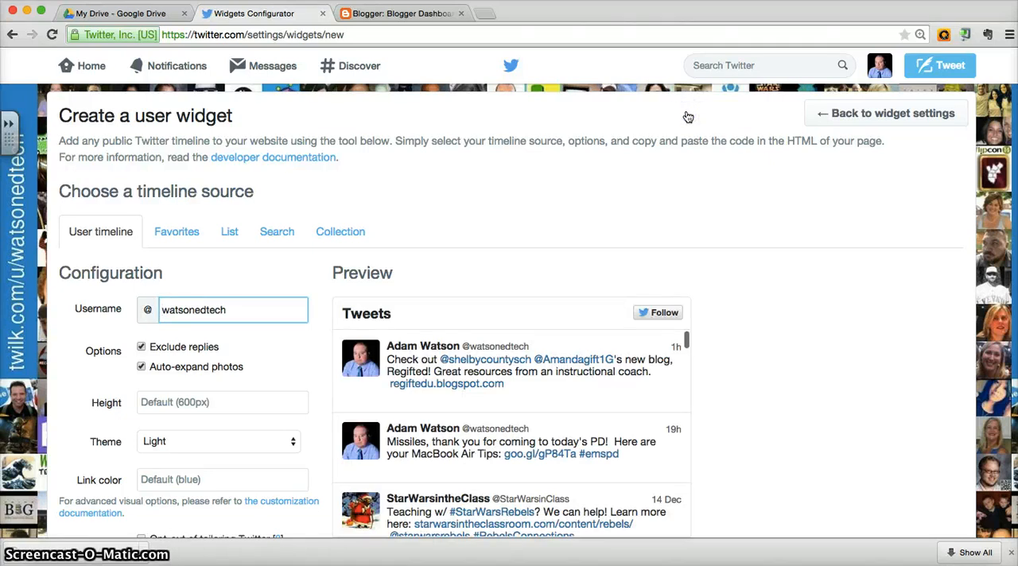
scroll("down", 3)
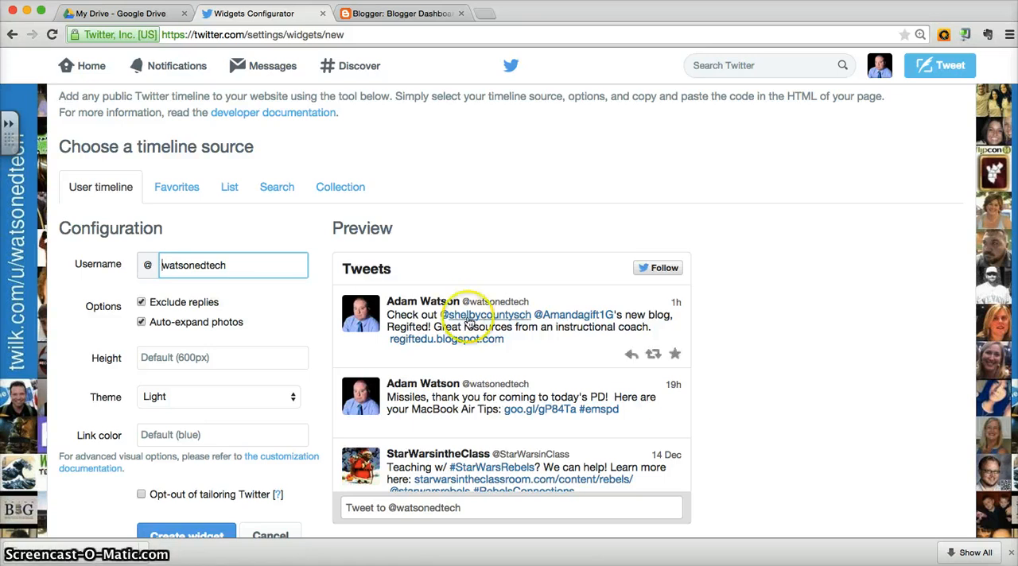
mouse_move(189, 384)
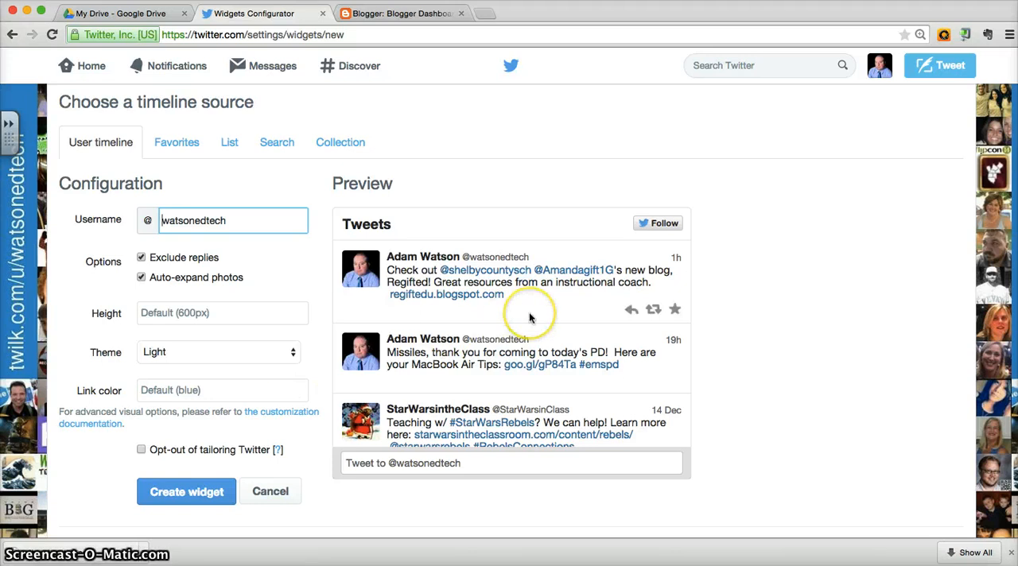
scroll("down", 3)
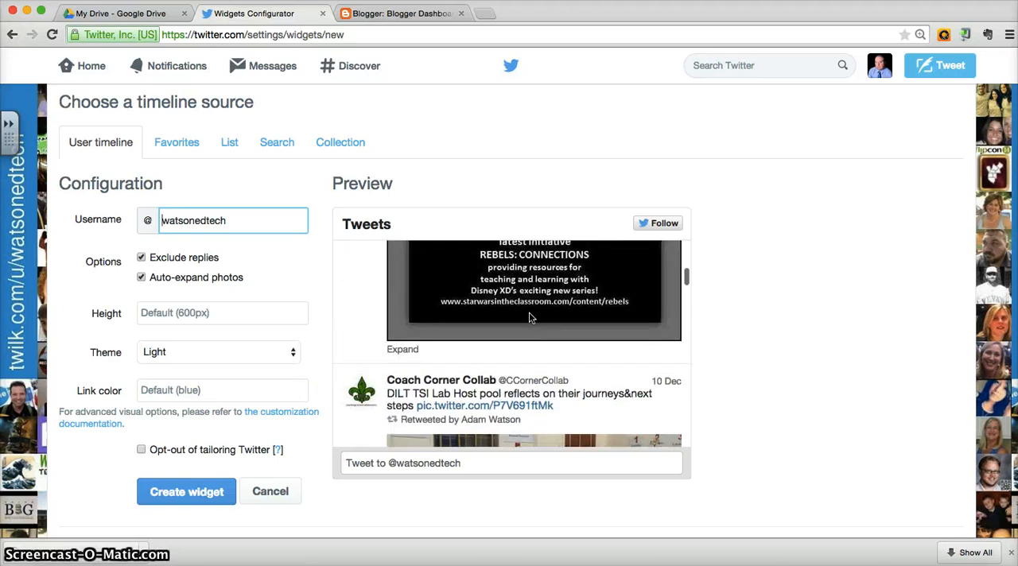
scroll("down", 3)
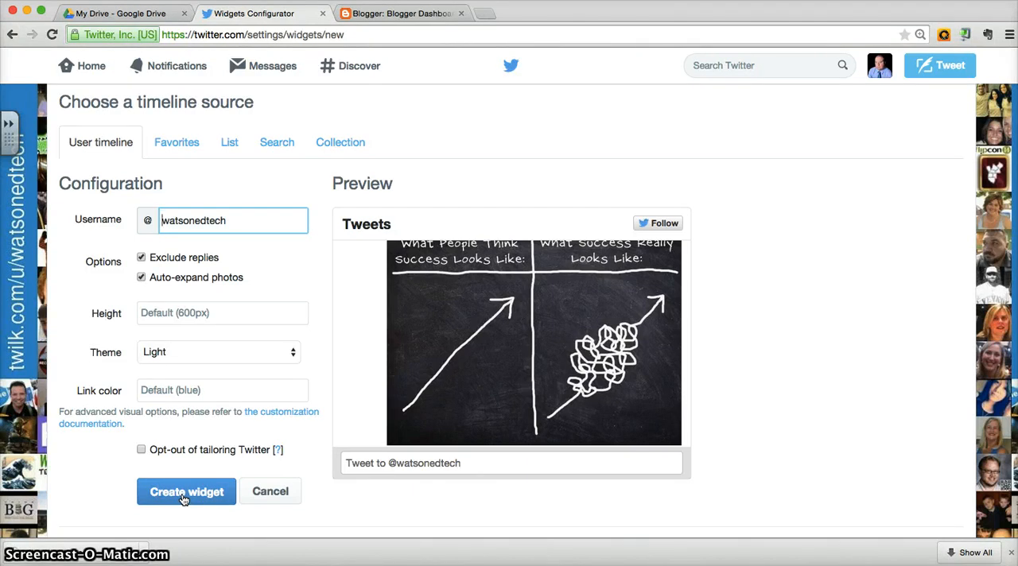
mouse_move(179, 319)
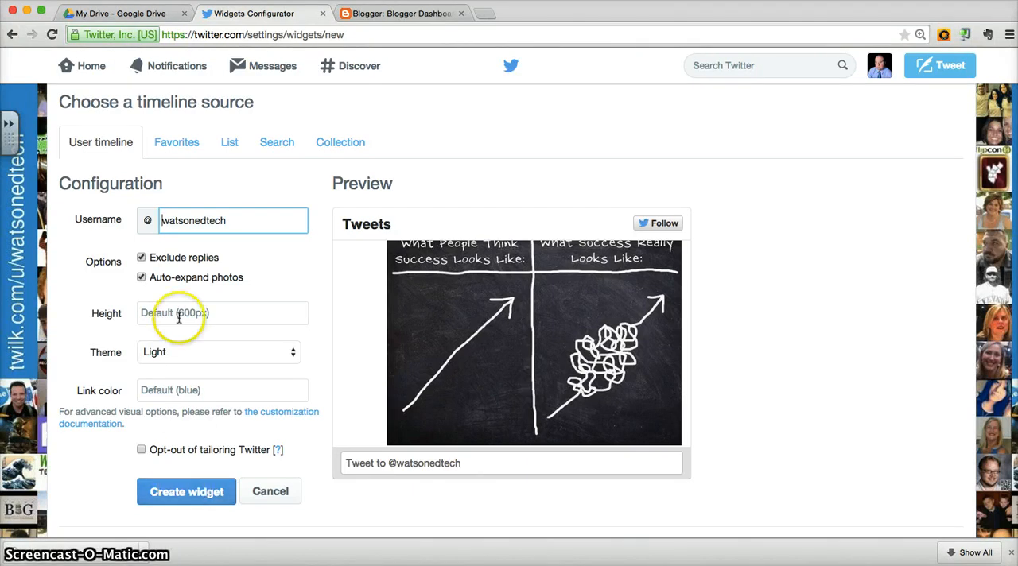
mouse_move(163, 165)
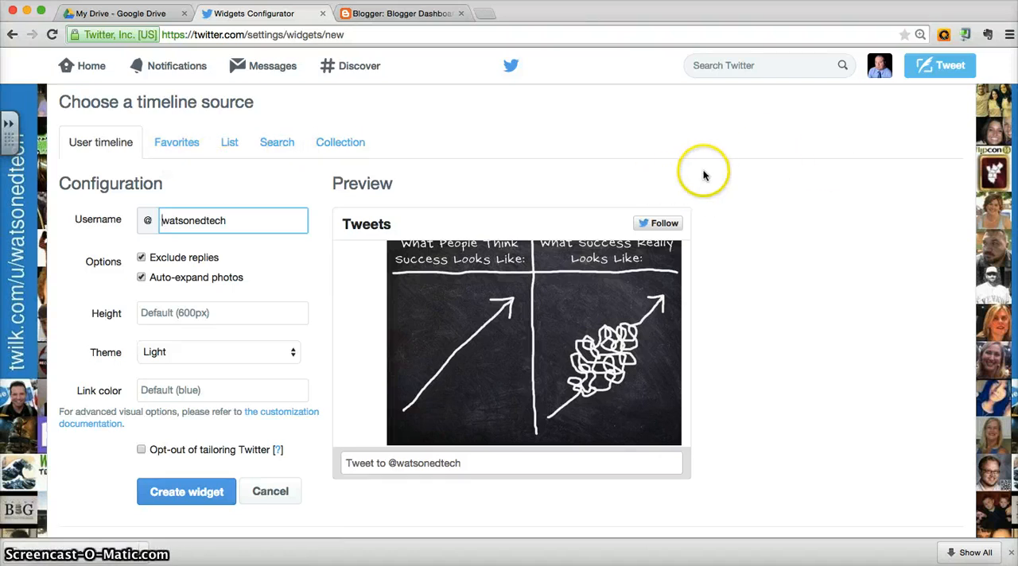
scroll("up", 3)
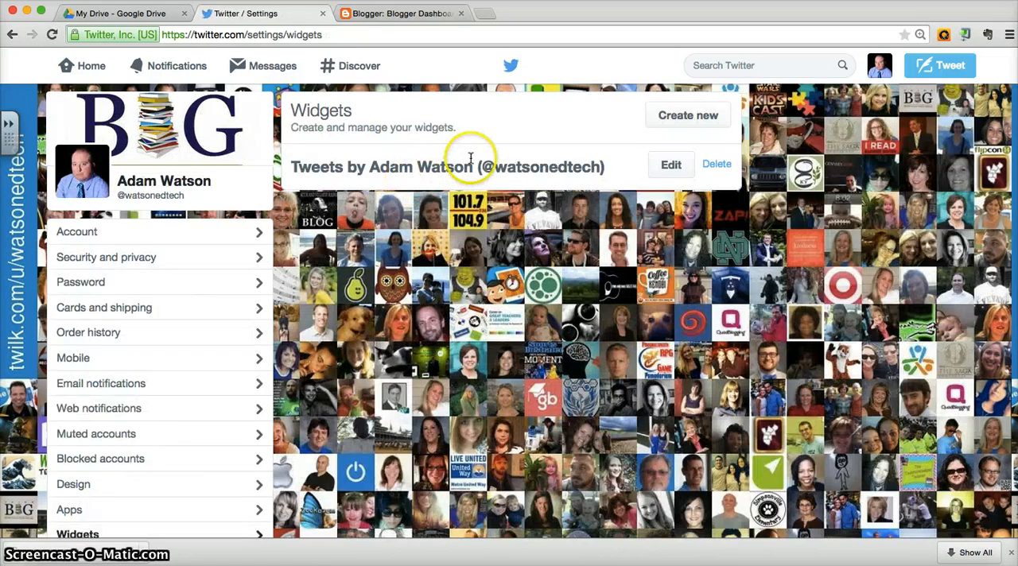
mouse_move(672, 169)
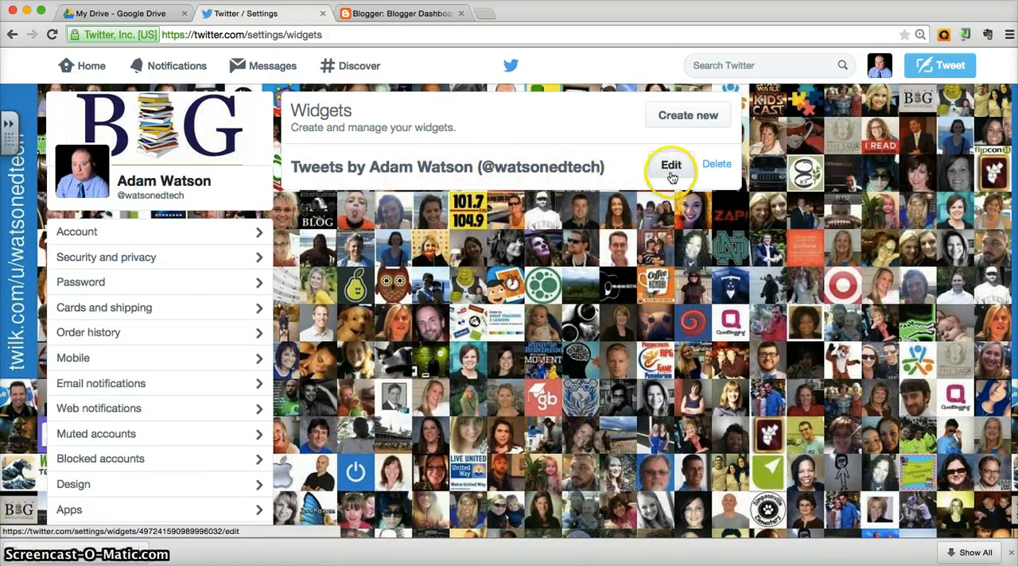
left_click(670, 166)
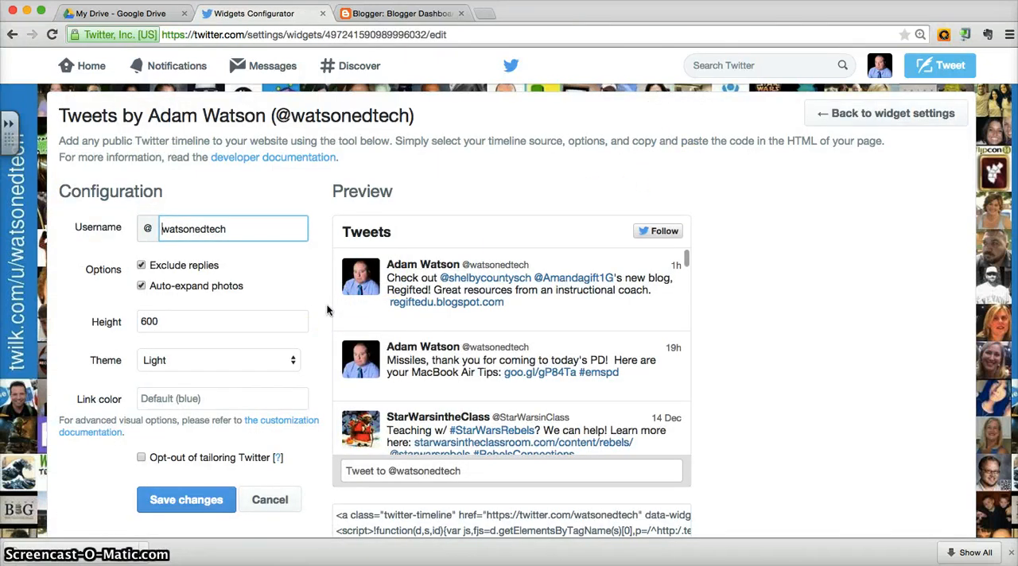
scroll("down", 3)
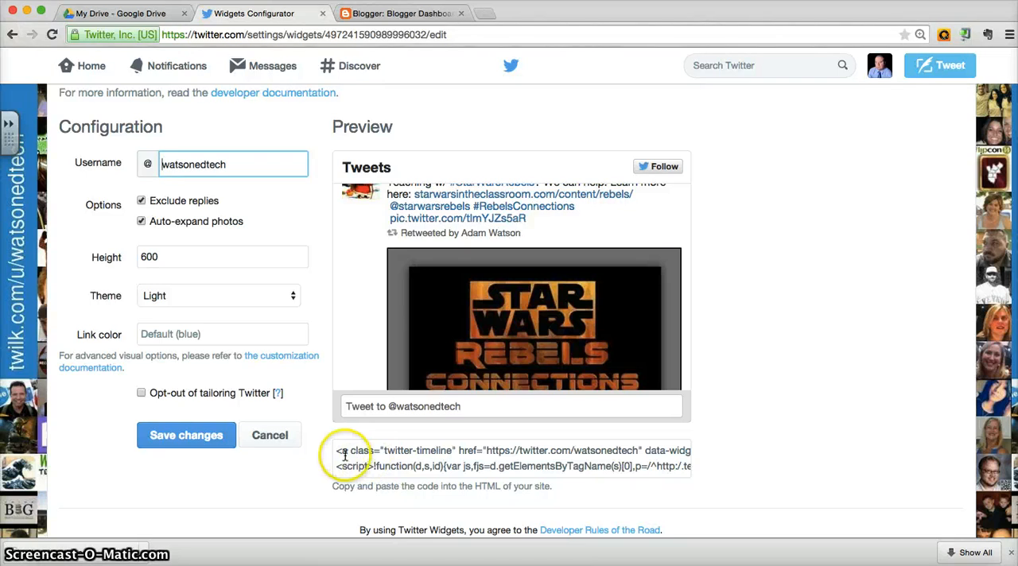
left_click(343, 455)
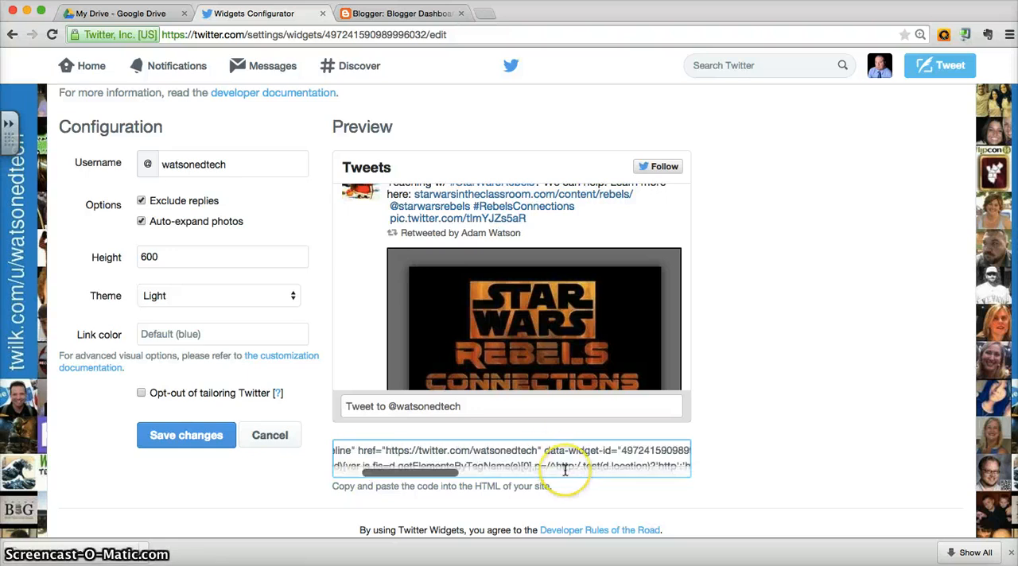
scroll("down", 3)
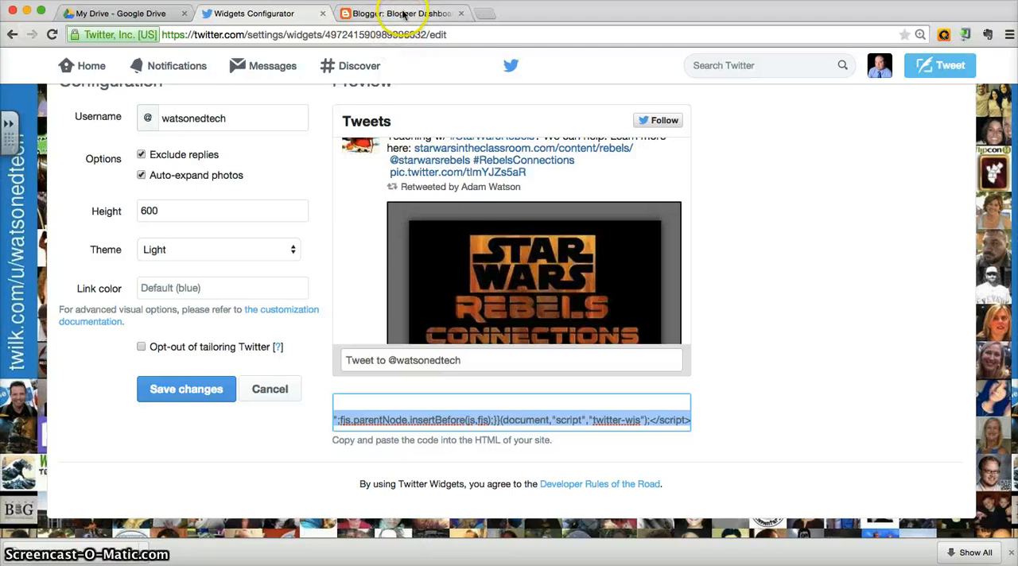
Switch to Blogger and open the Edtech Elixirs blog's overview dashboard.
left_click(410, 13)
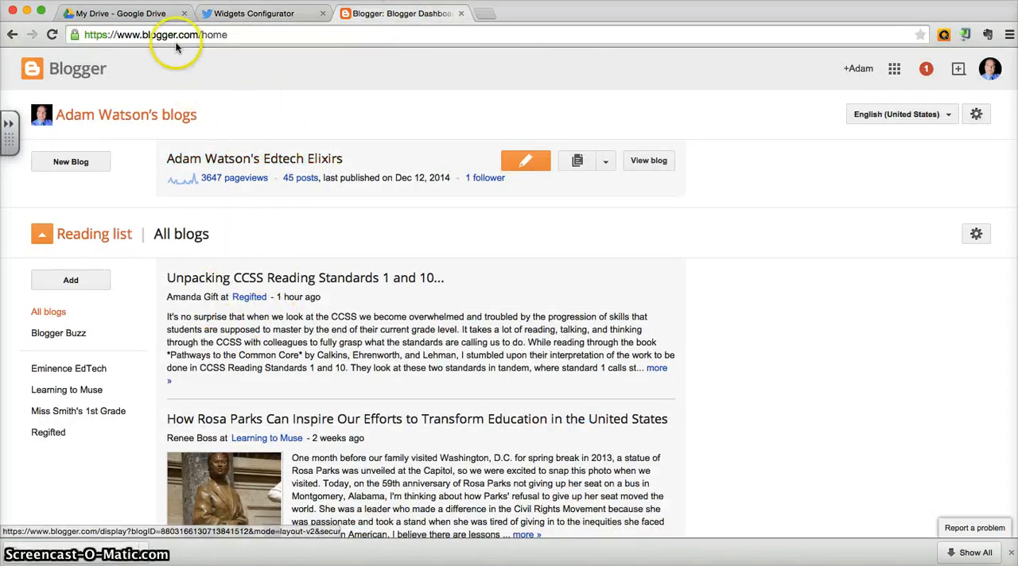
mouse_move(147, 236)
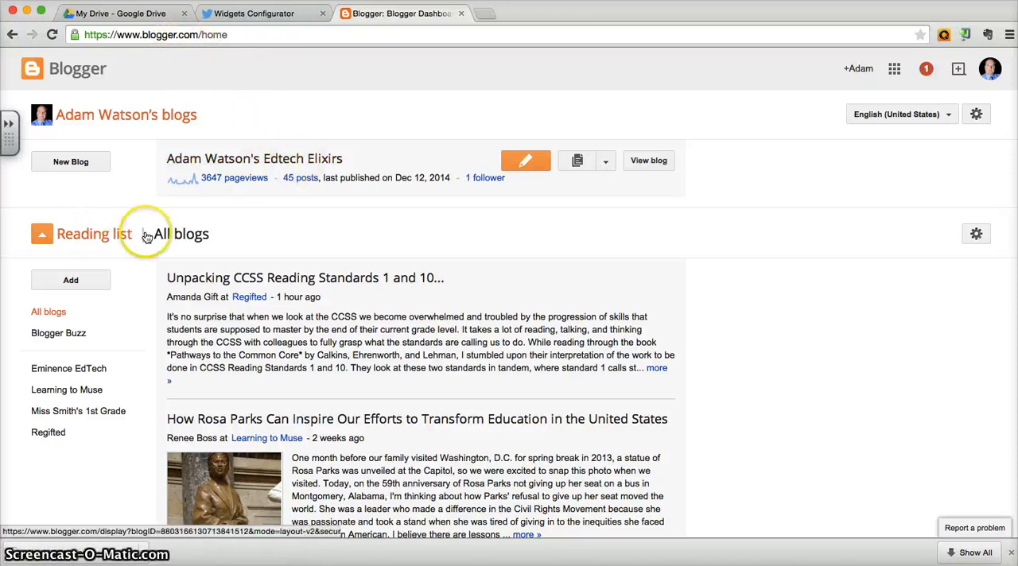
mouse_move(280, 167)
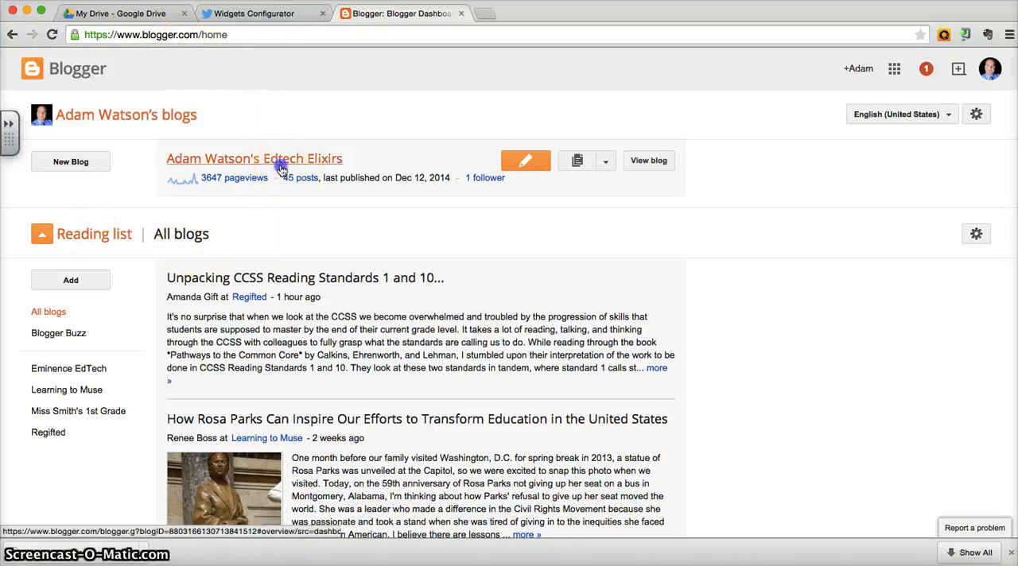
left_click(253, 159)
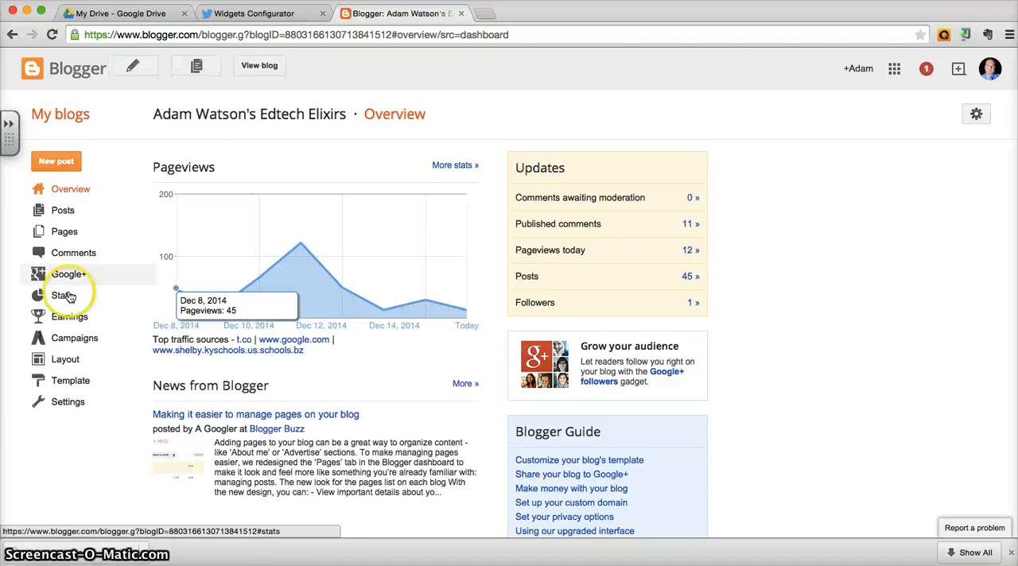
left_click(70, 381)
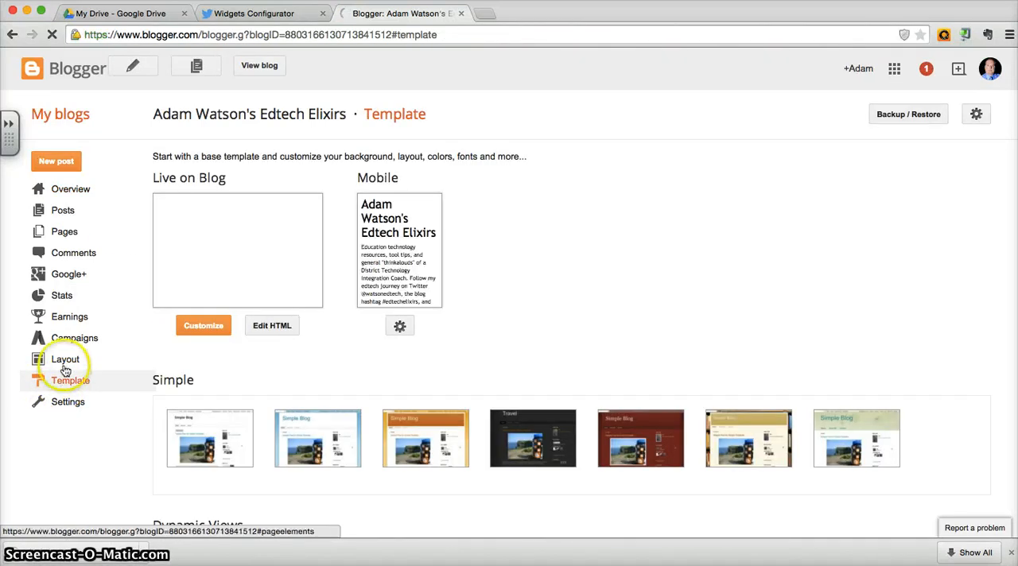
left_click(64, 360)
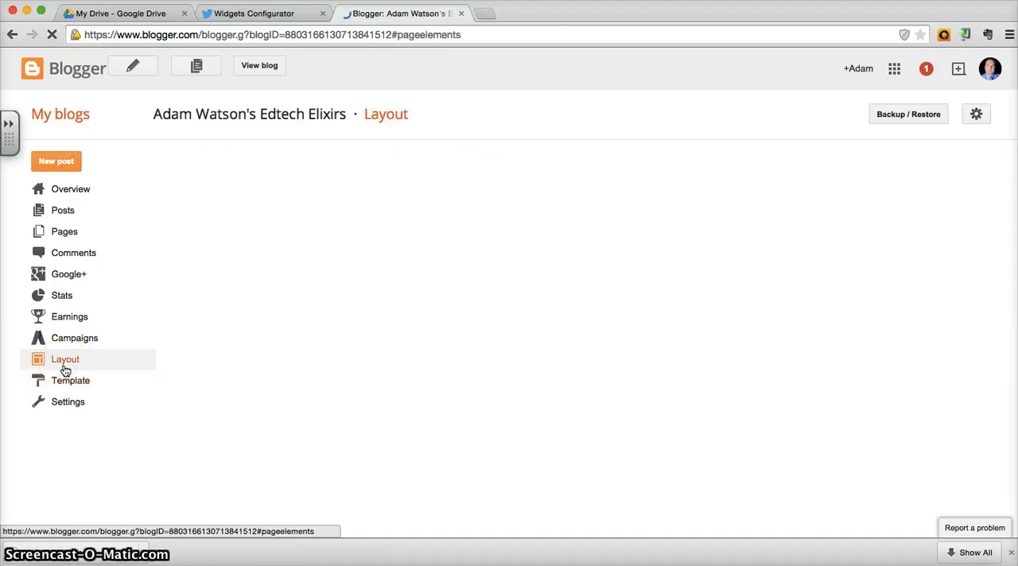
left_click(65, 359)
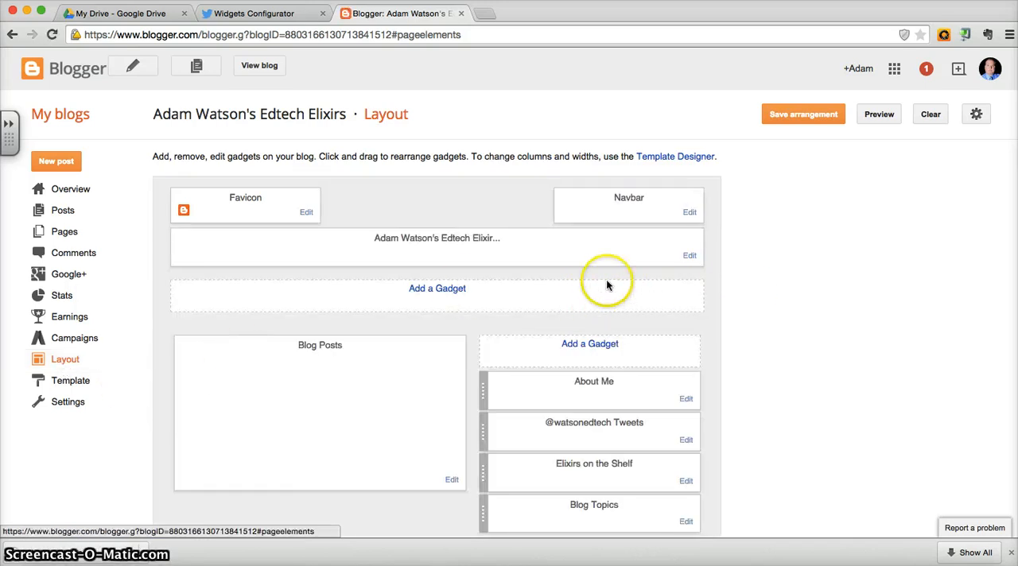
scroll("down", 3)
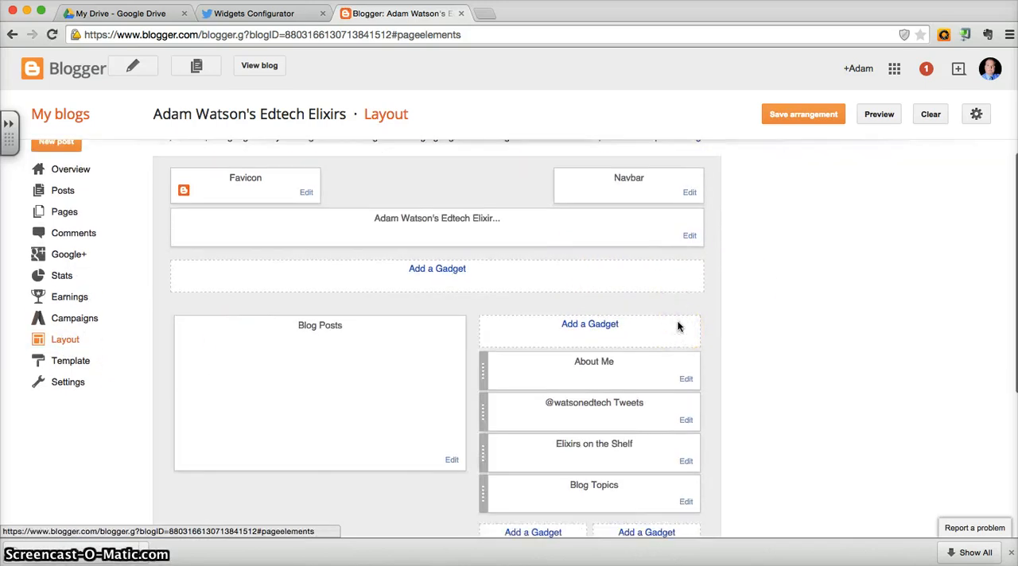
mouse_move(567, 425)
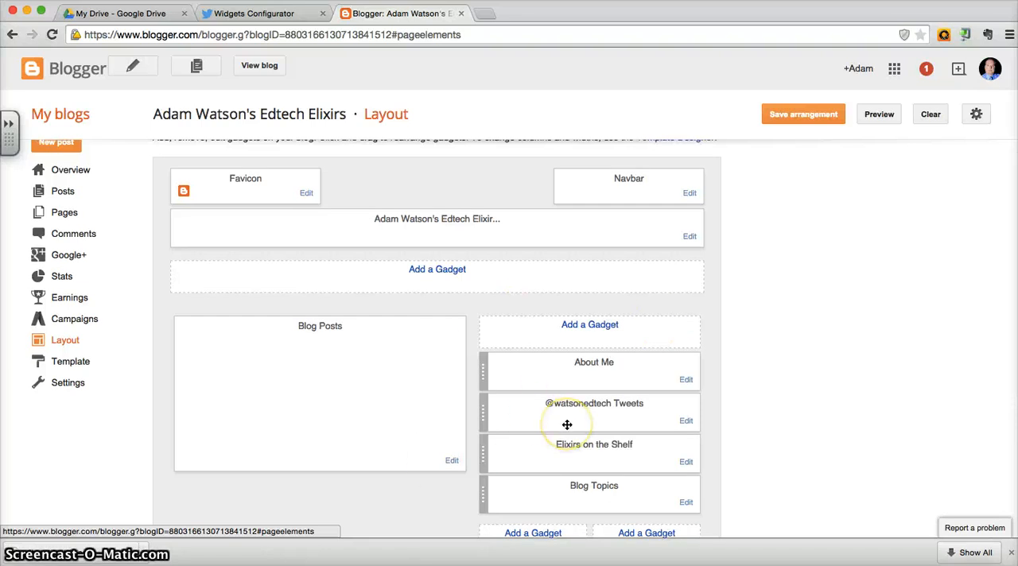
mouse_move(561, 369)
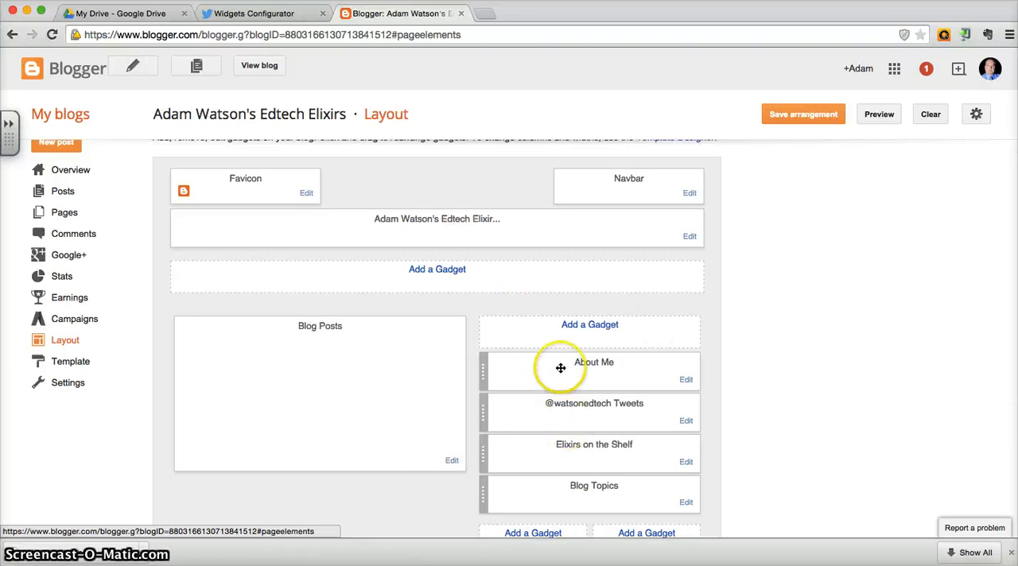
mouse_move(348, 352)
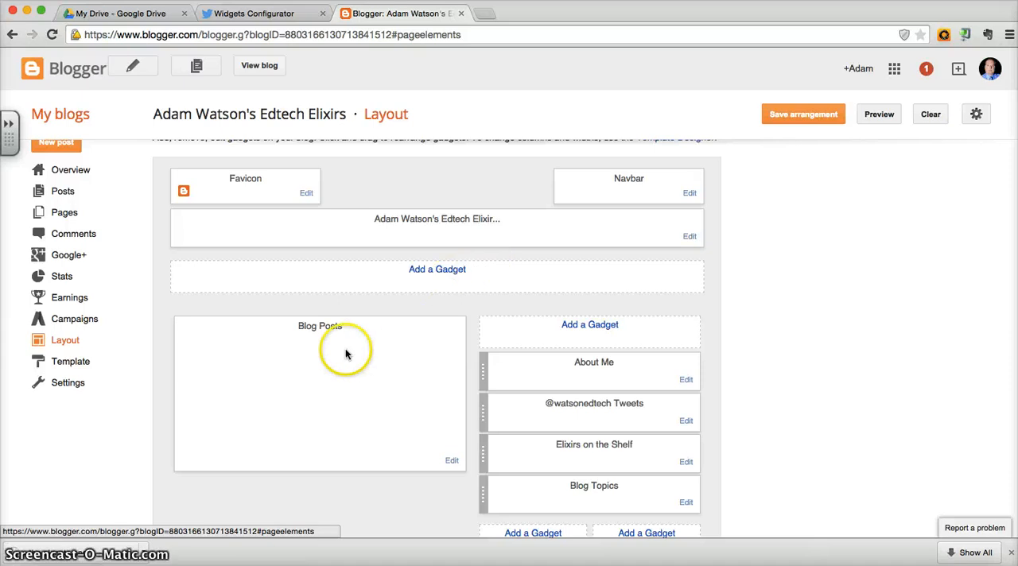
scroll("down", 3)
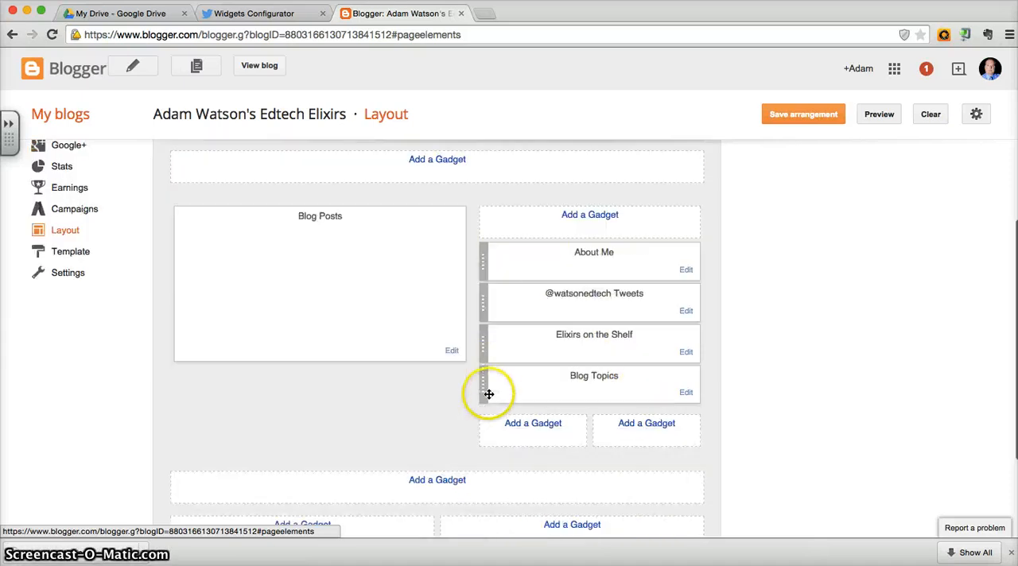
scroll("down", 3)
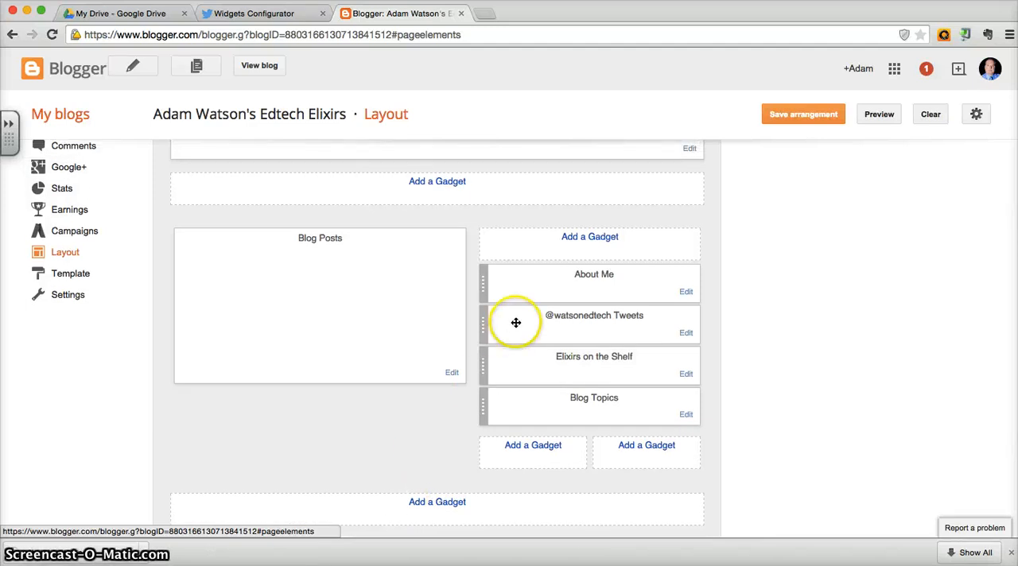
mouse_move(589, 240)
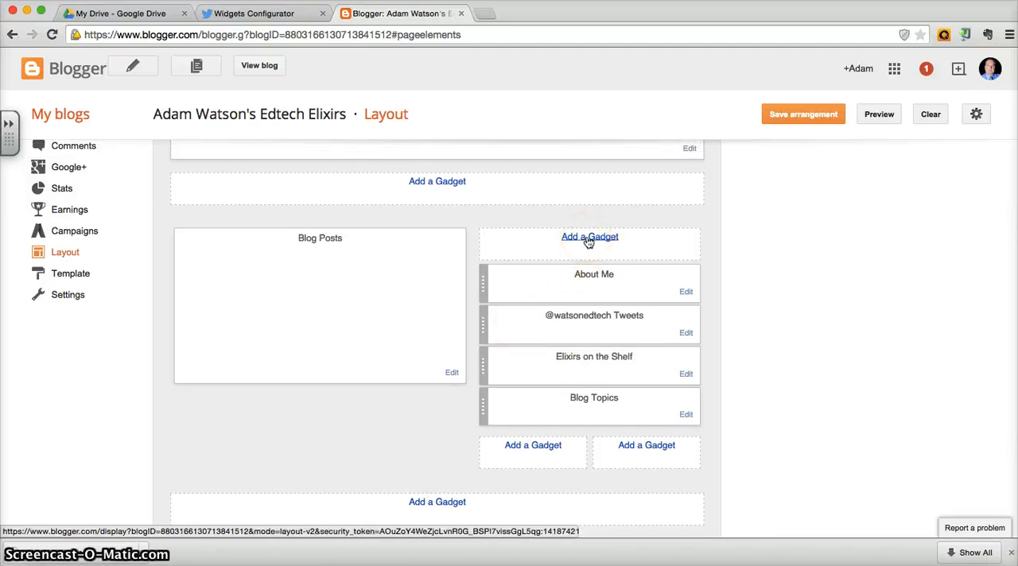
Open Add a Gadget for the sidebar and scroll to the HTML/JavaScript gadget.
left_click(590, 238)
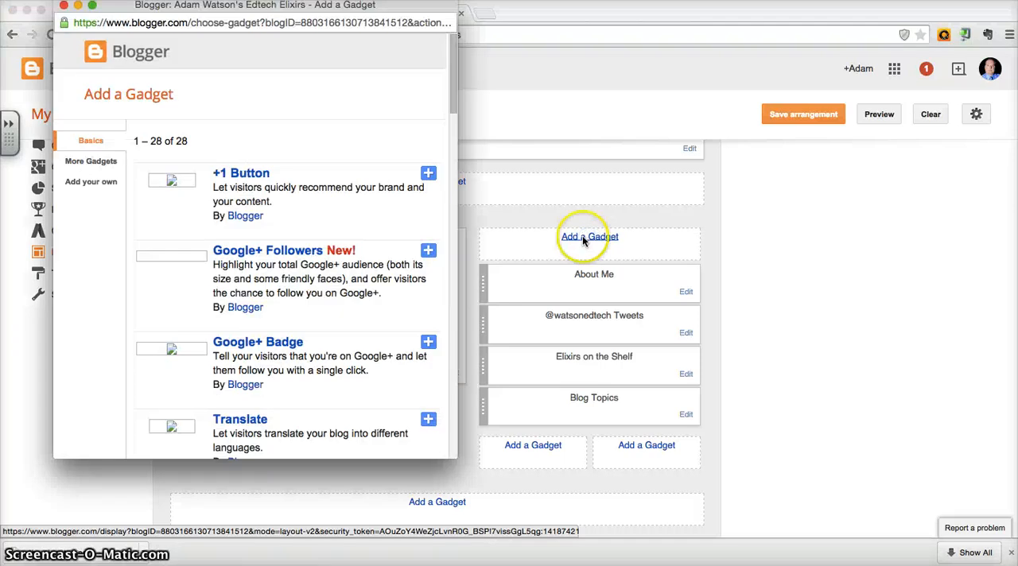
scroll("down", 3)
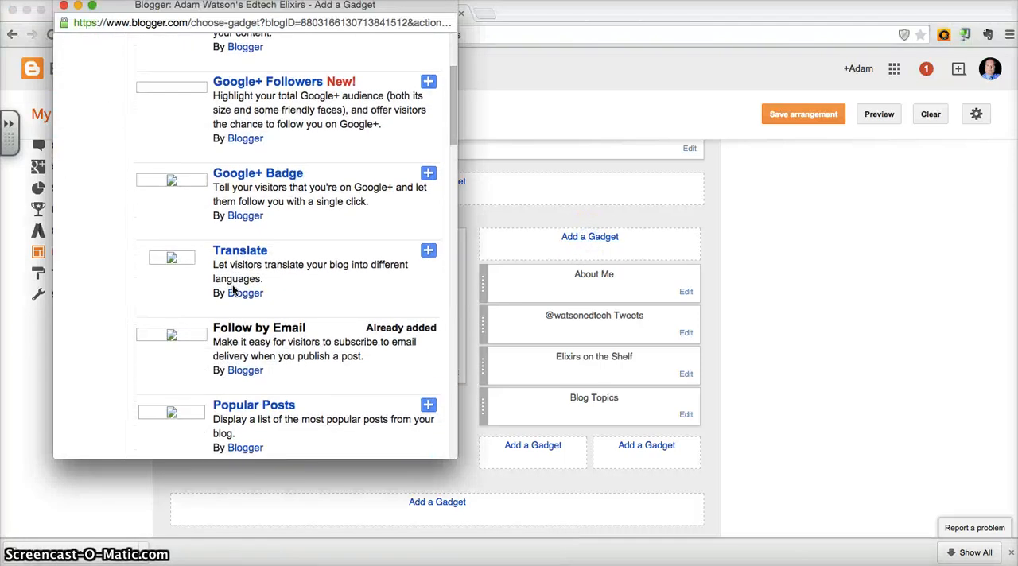
scroll("down", 3)
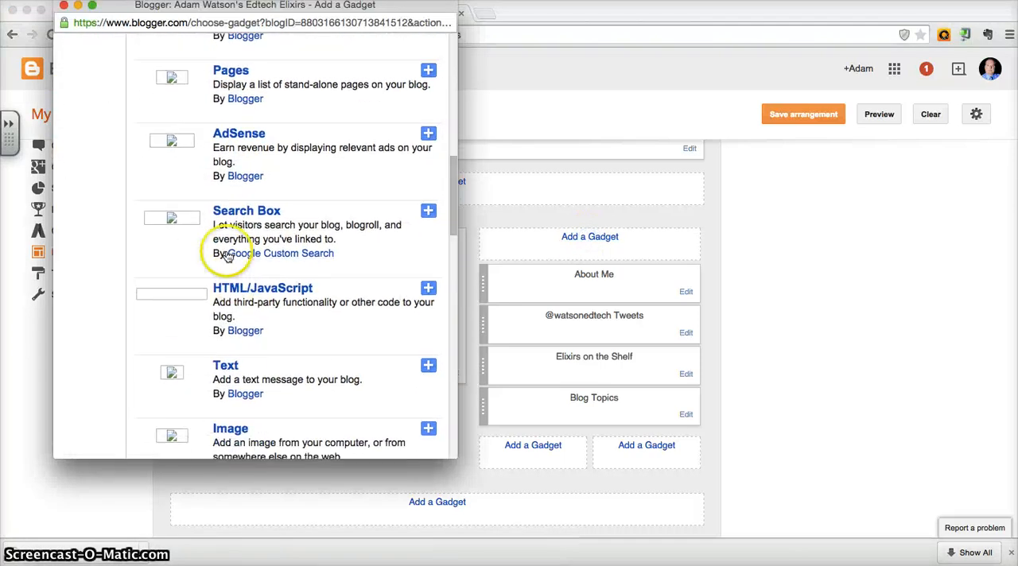
mouse_move(294, 322)
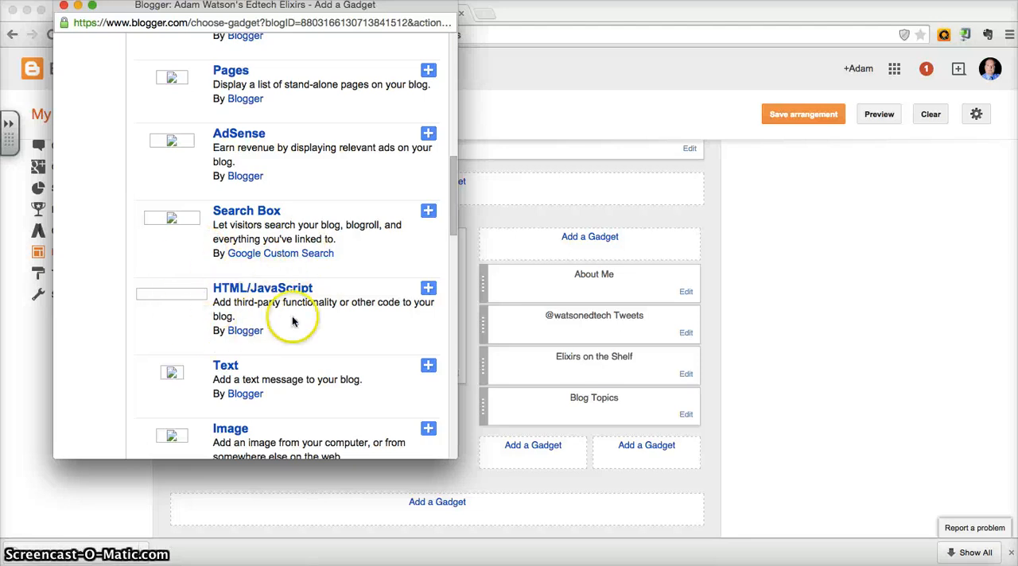
mouse_move(274, 291)
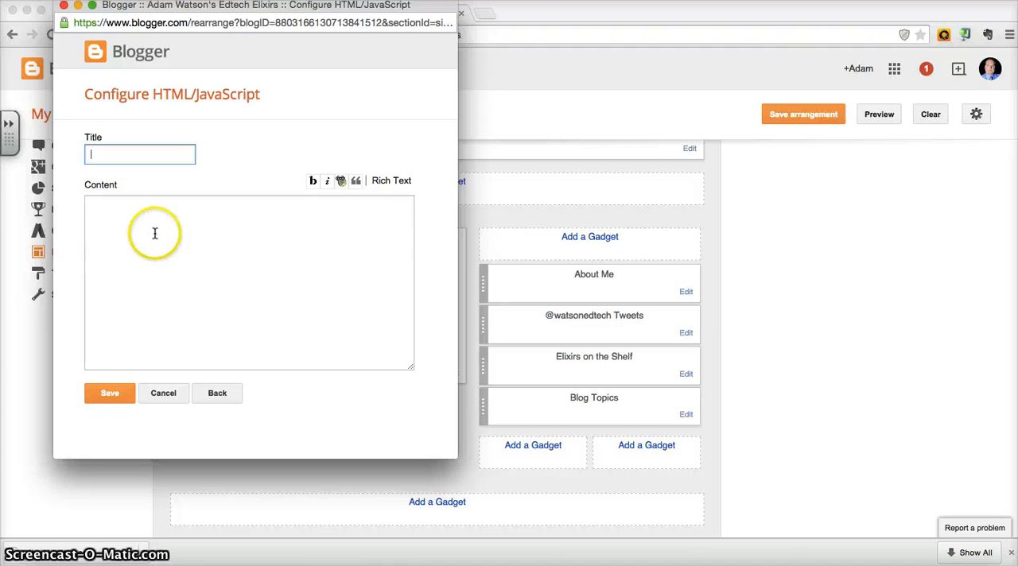
Enter title 'My Tweets' and the Twitter embed code, then cancel and leave without saving.
left_click(155, 233)
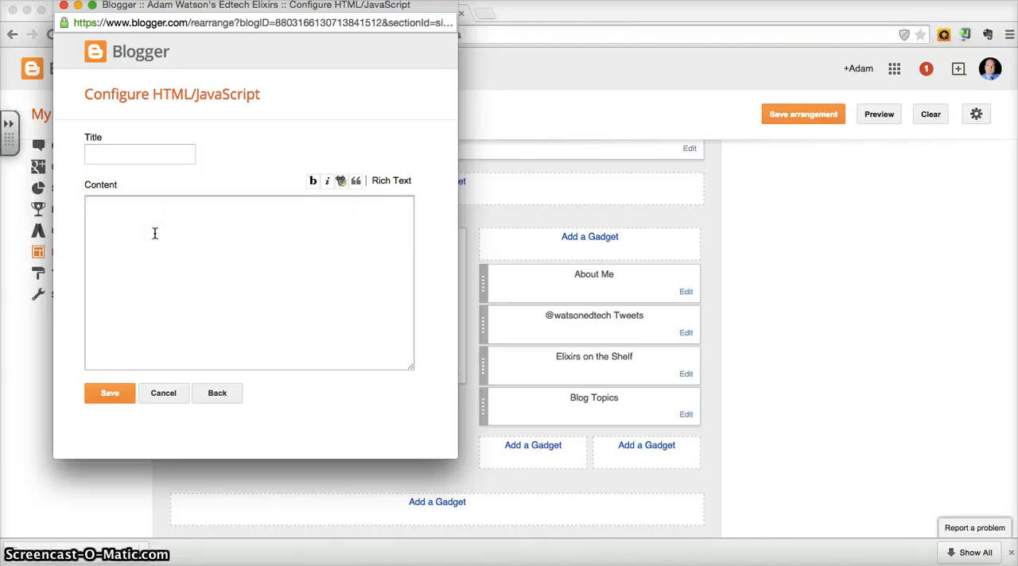
left_click(139, 153)
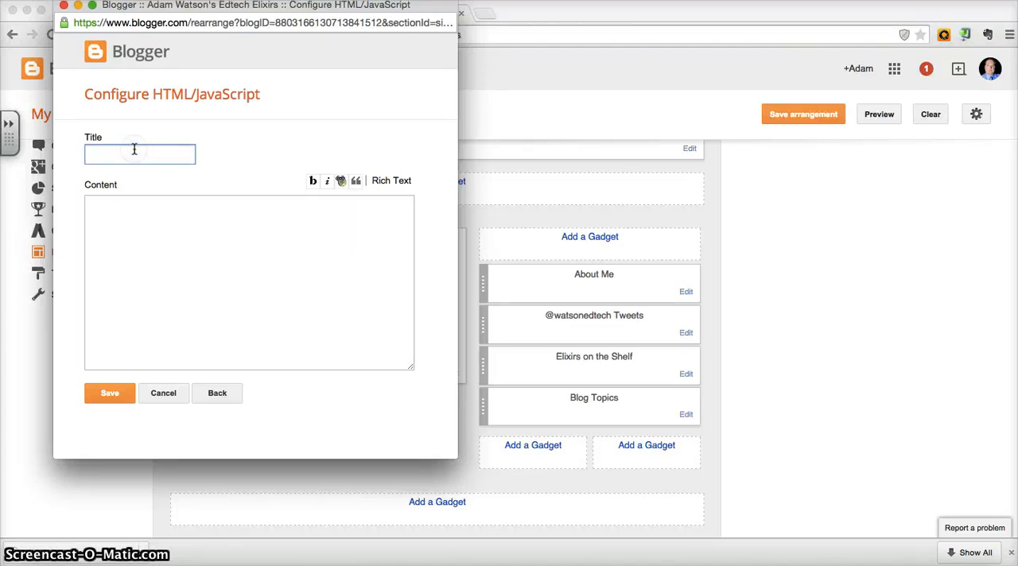
type("My Twe")
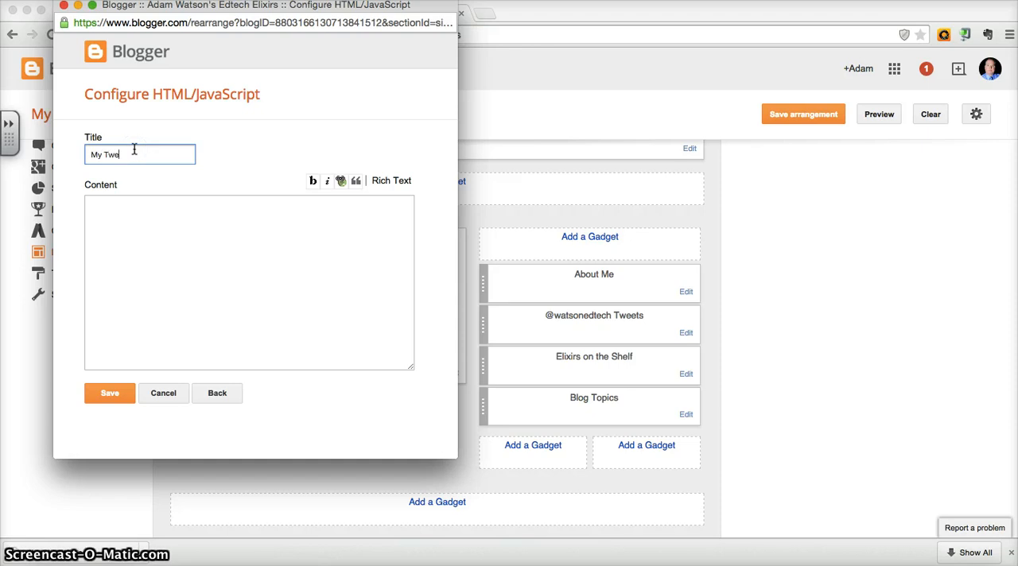
left_click(125, 219)
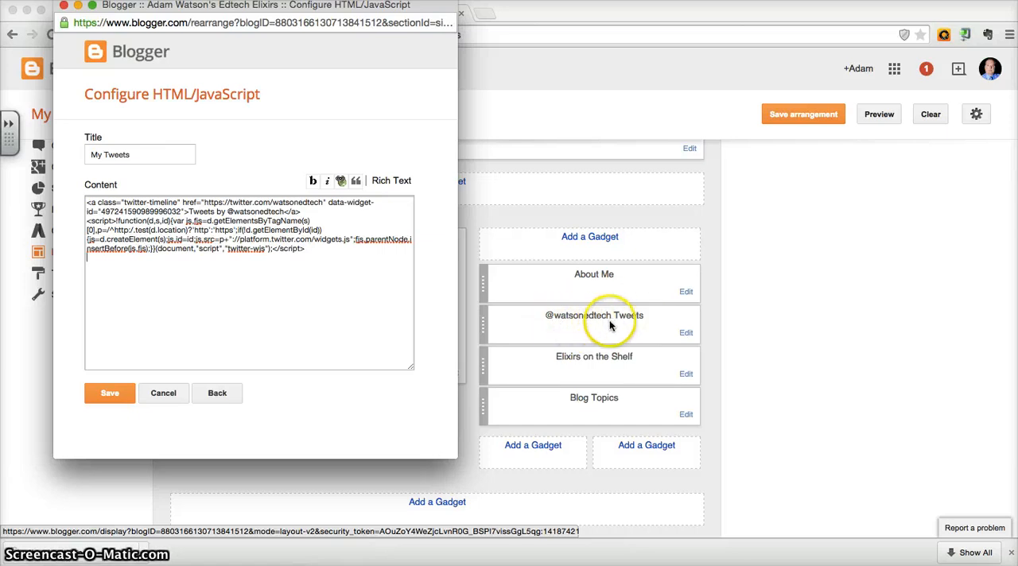
mouse_move(163, 393)
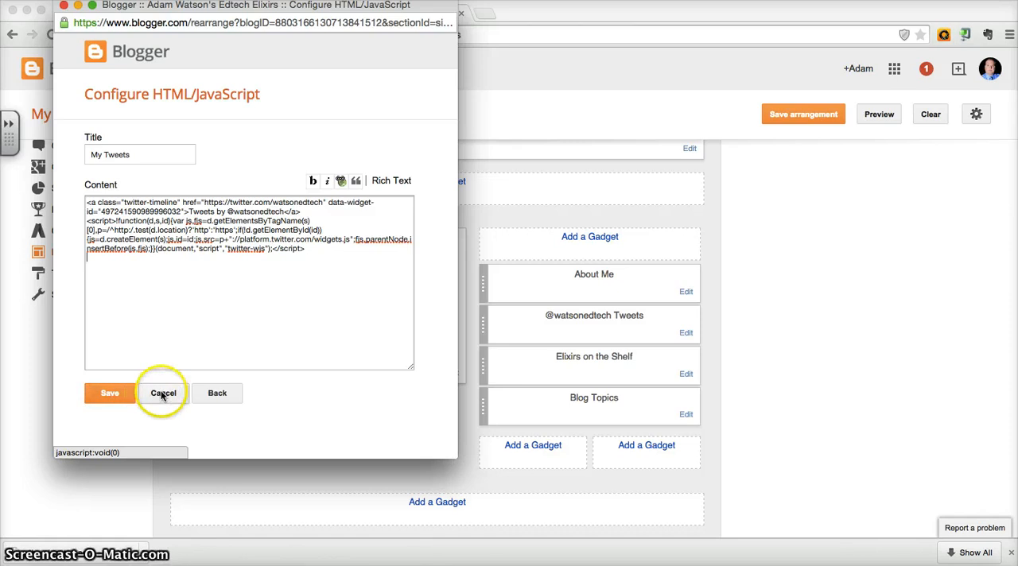
left_click(163, 393)
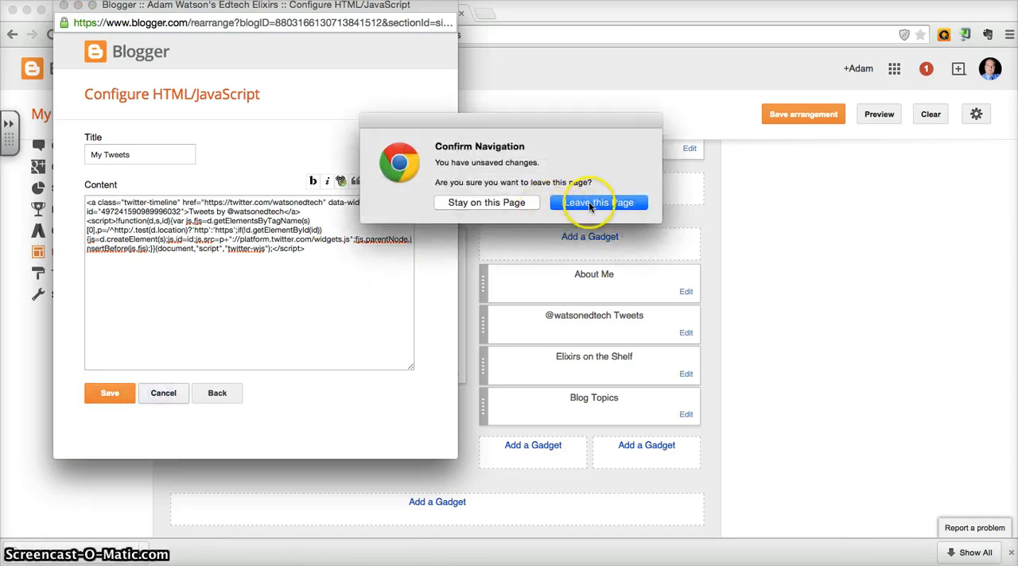
left_click(599, 202)
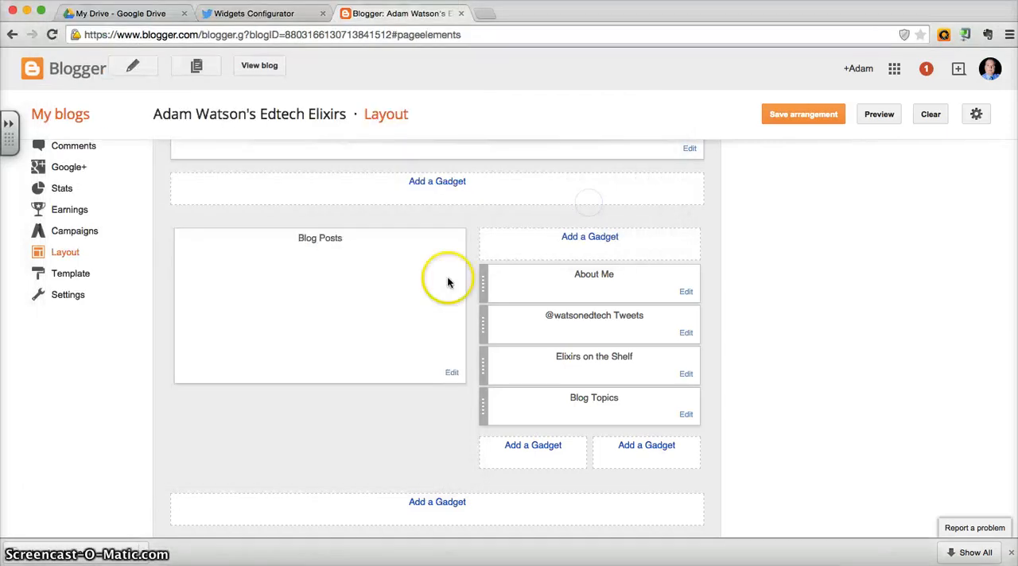
mouse_move(575, 331)
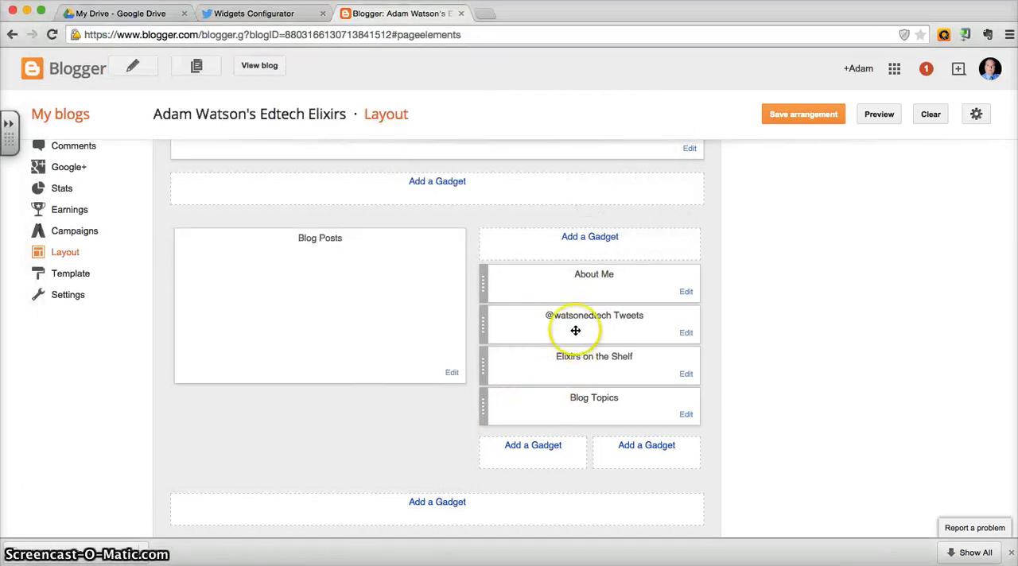